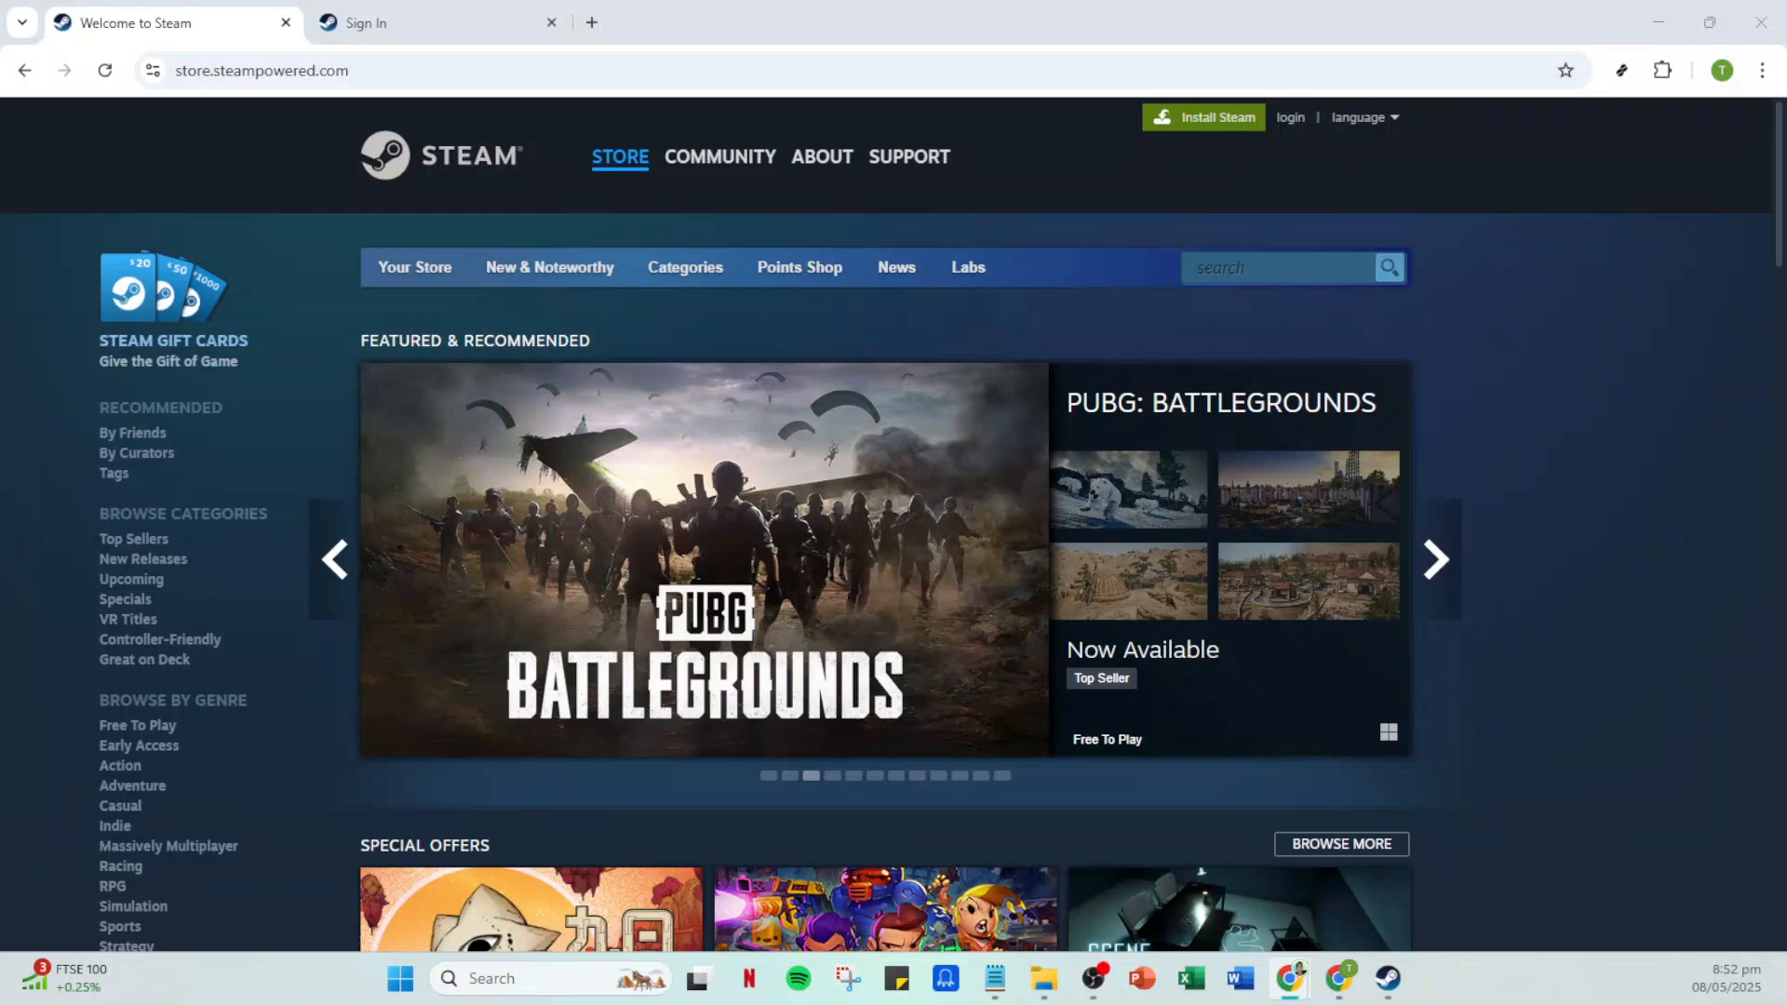
mouse_move(1653, 696)
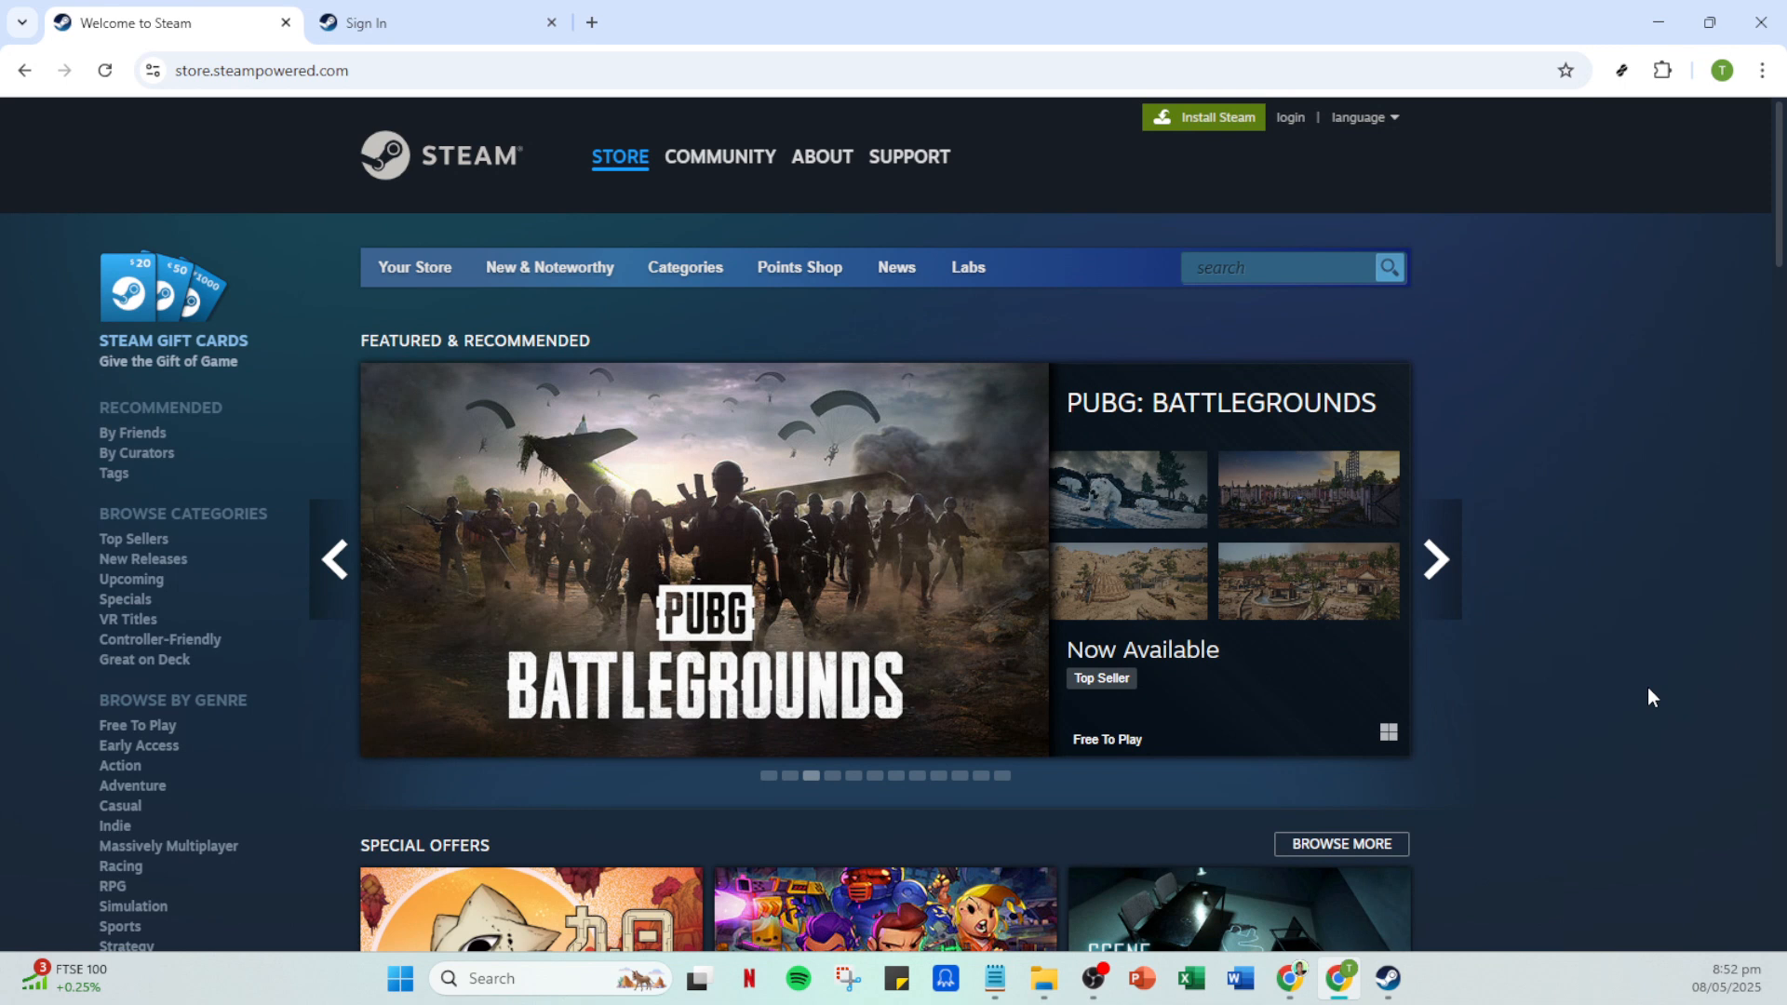
mouse_move(1613, 646)
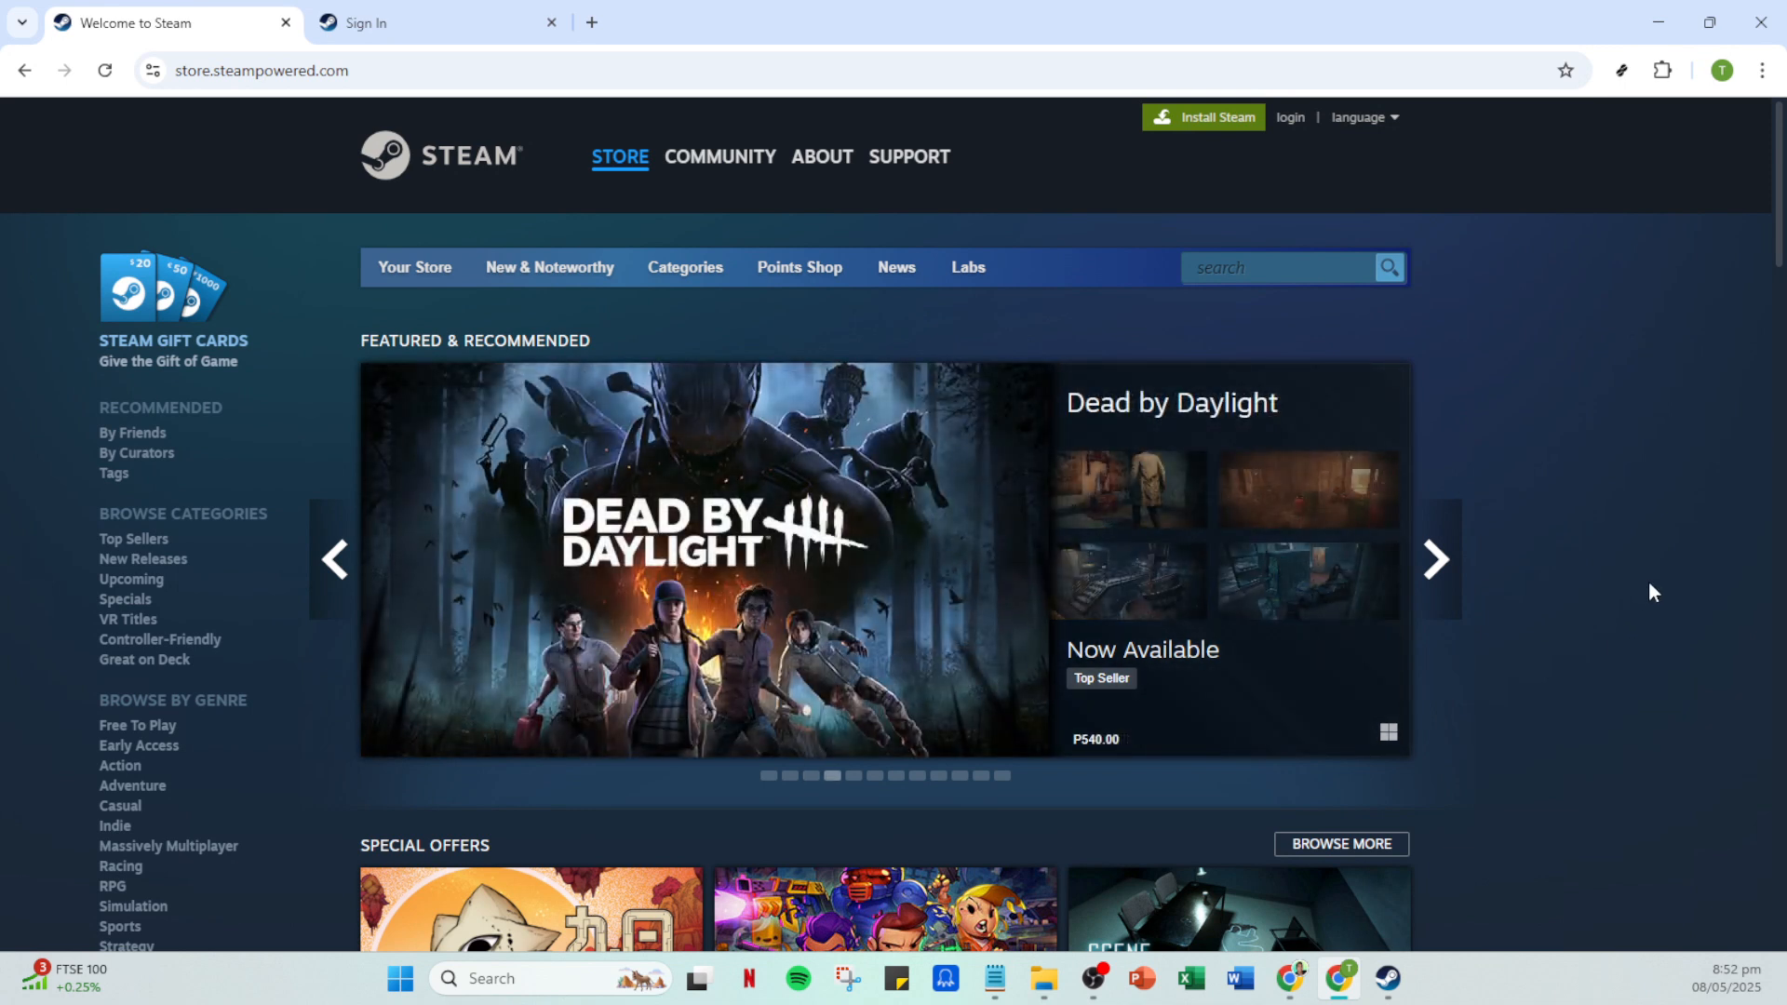
mouse_move(1649, 539)
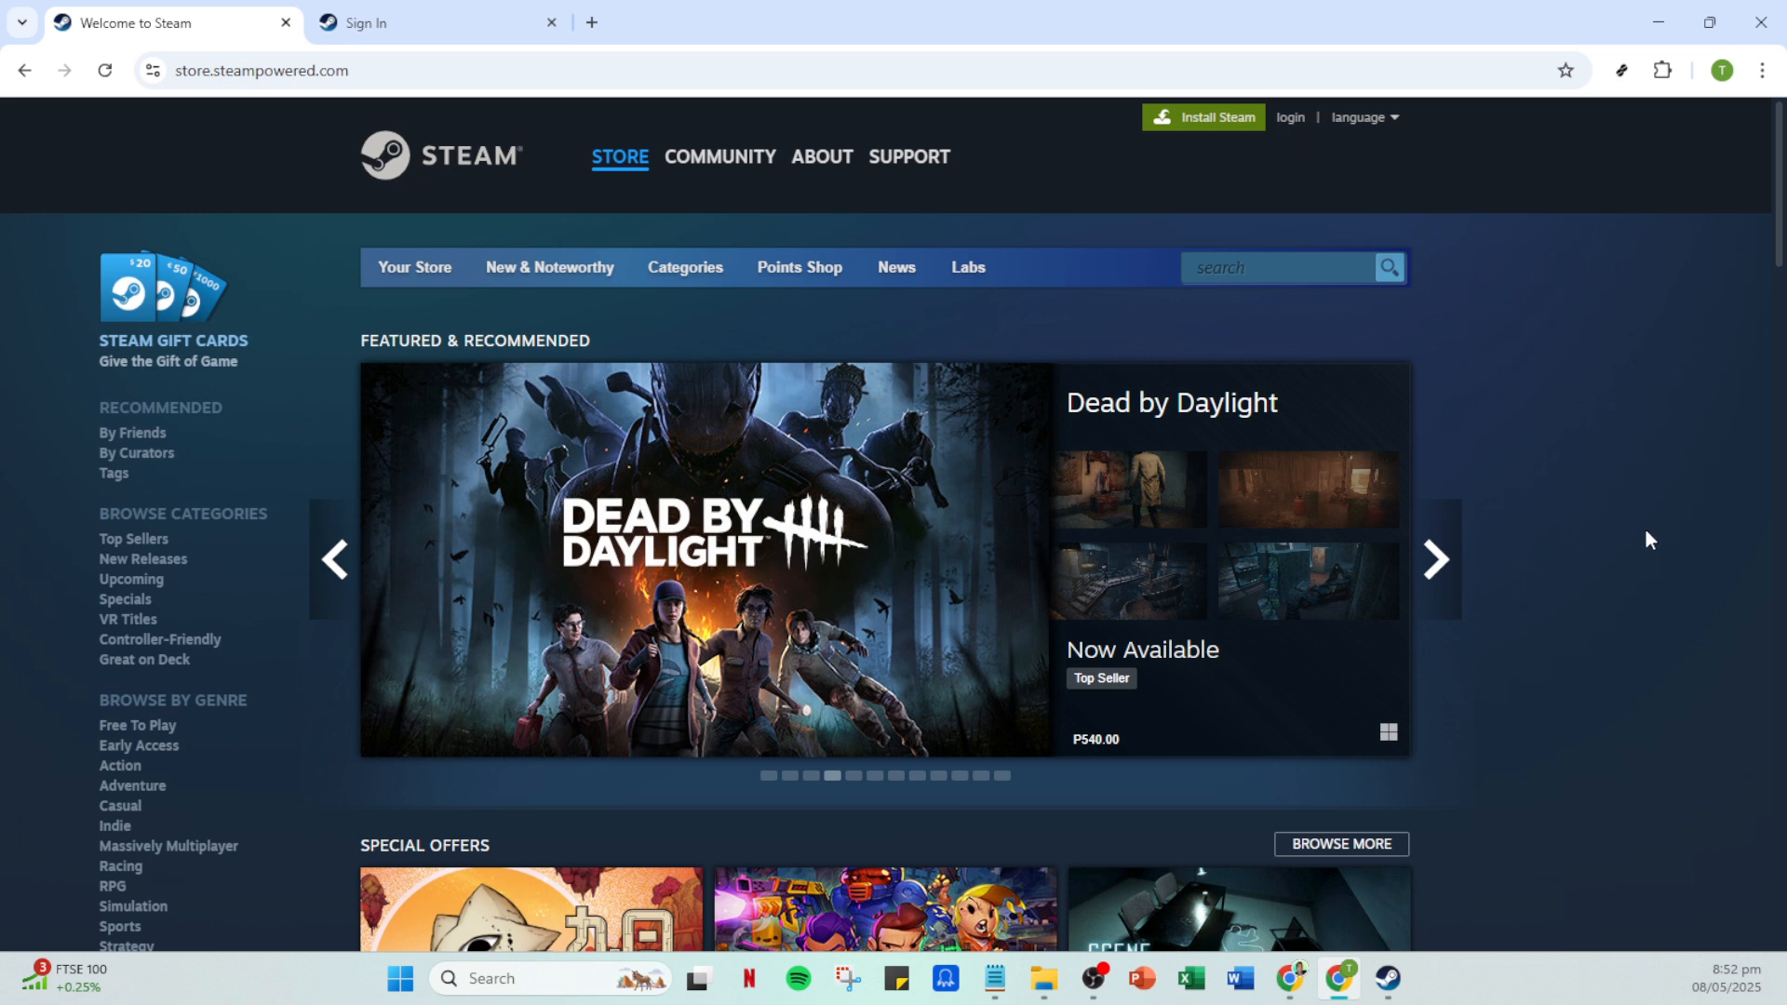
mouse_move(1638, 538)
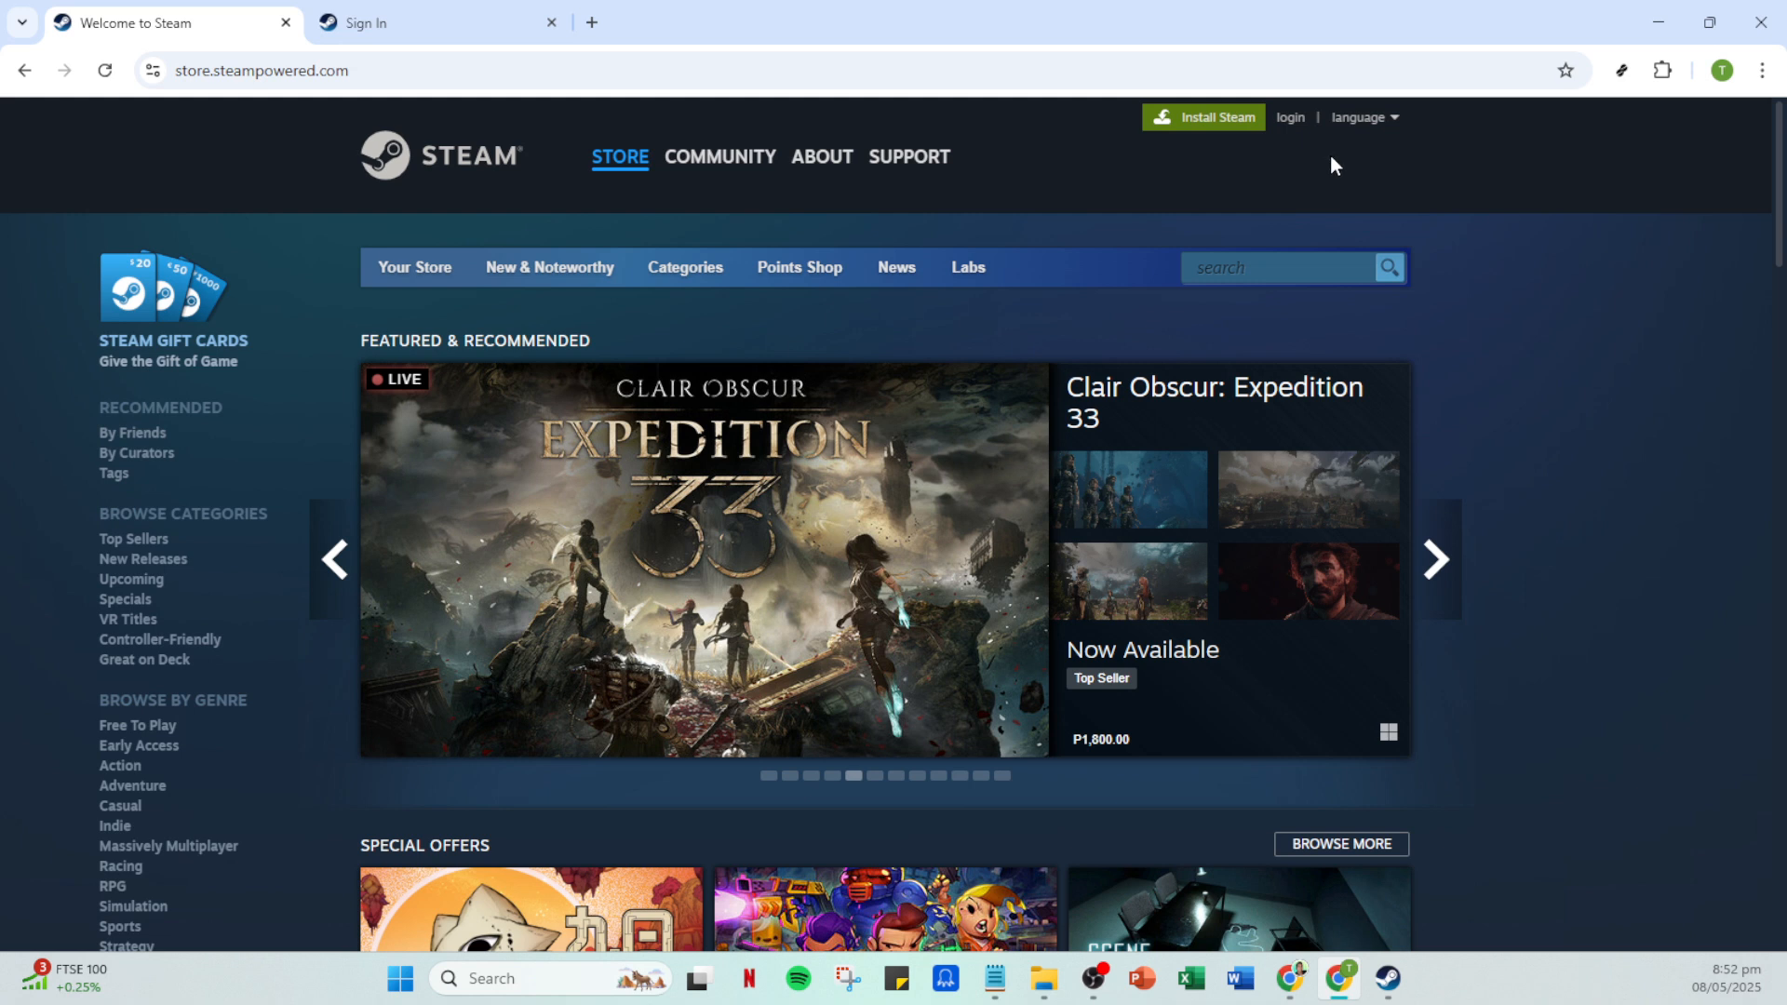
mouse_move(1328, 172)
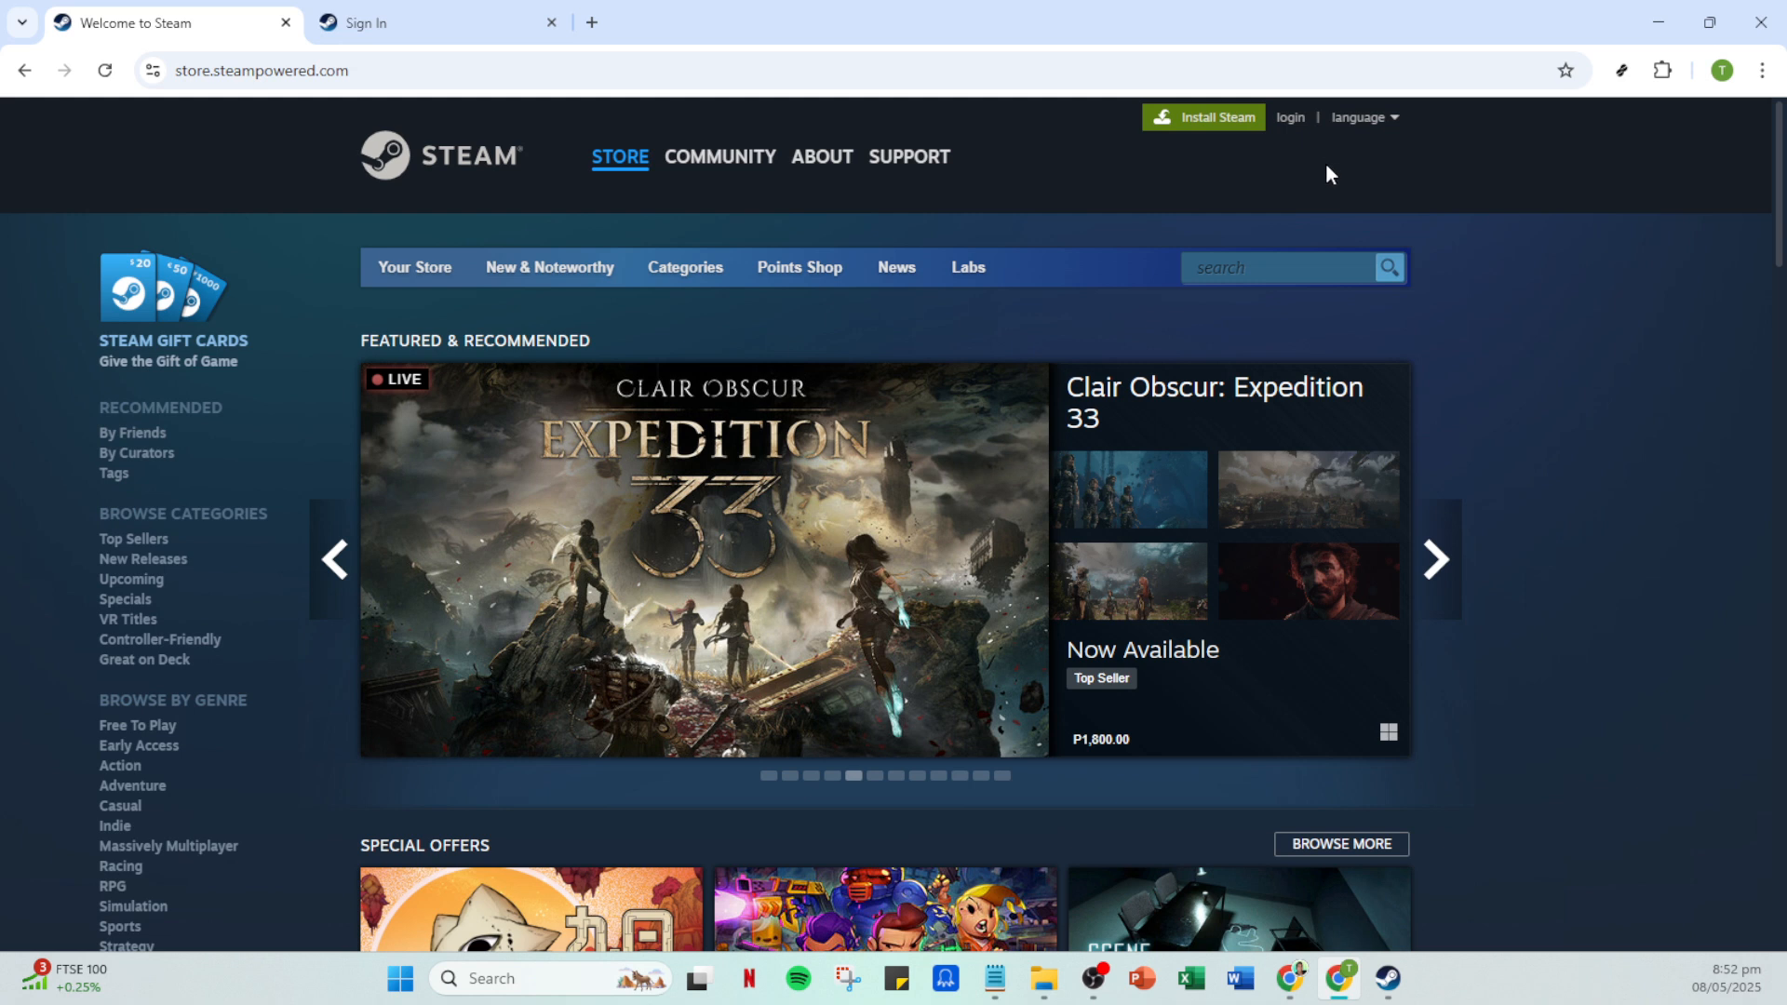
mouse_move(1290, 123)
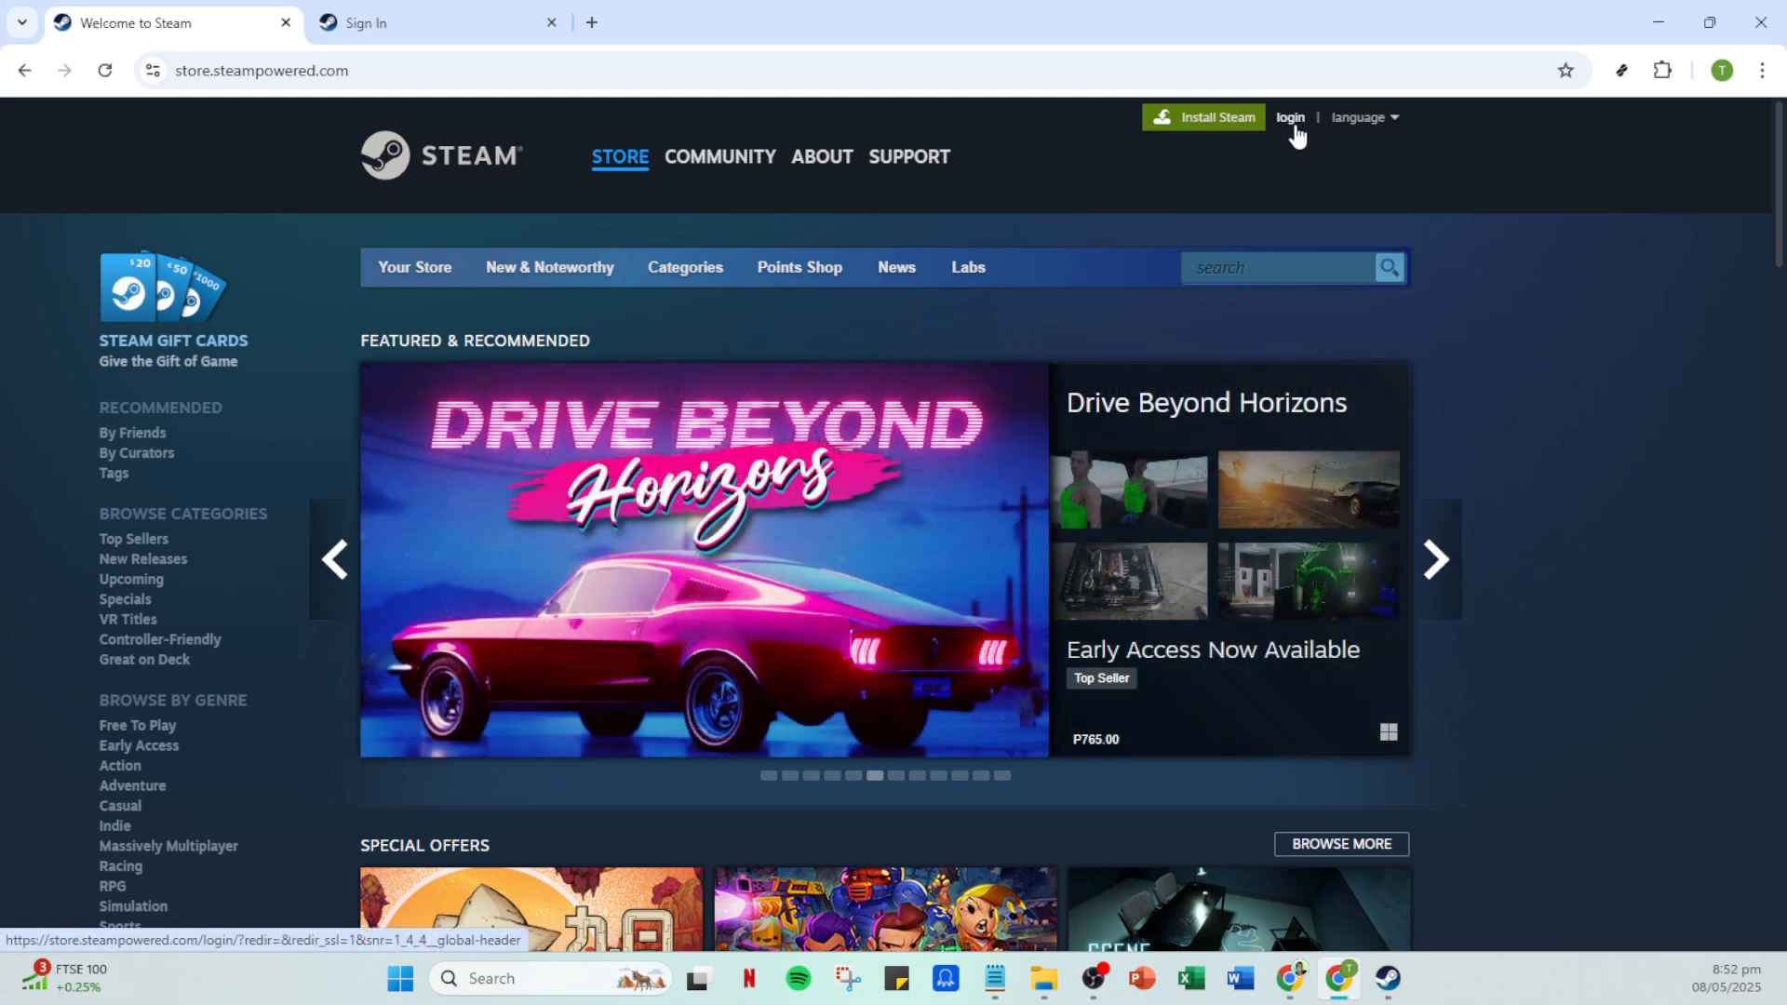
Go to the Steam account sign-in page from the store's login link
click(1289, 117)
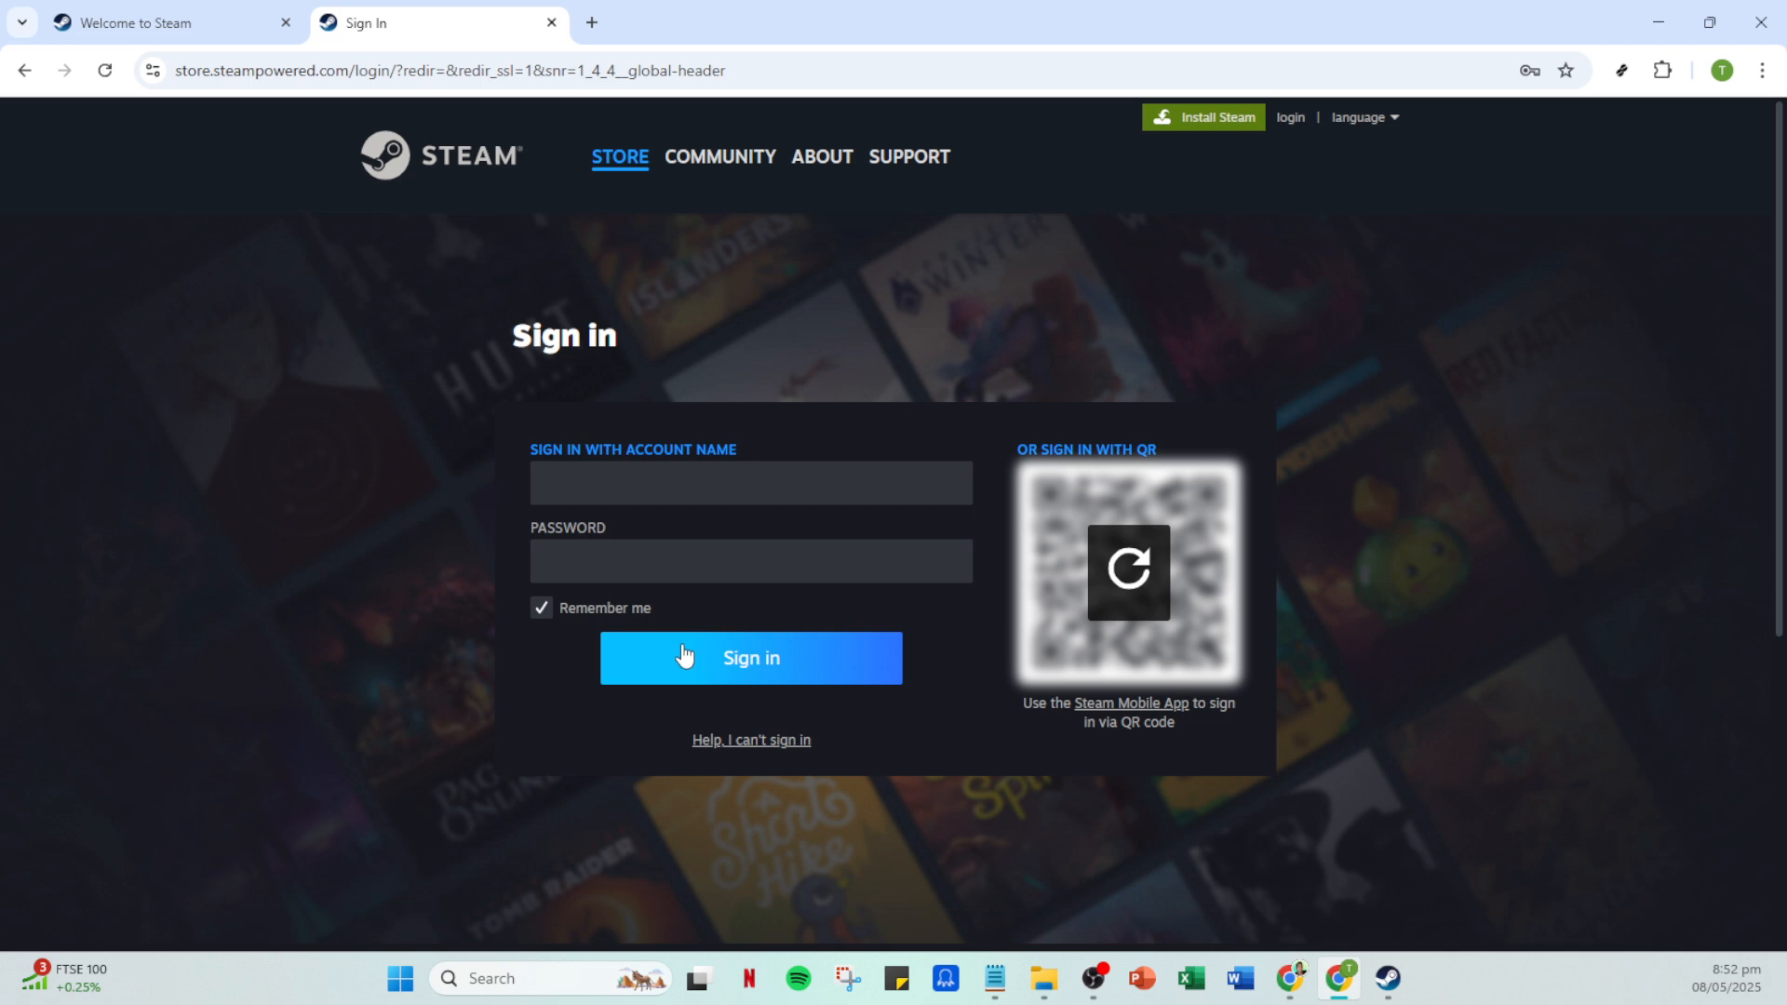
mouse_move(1671, 694)
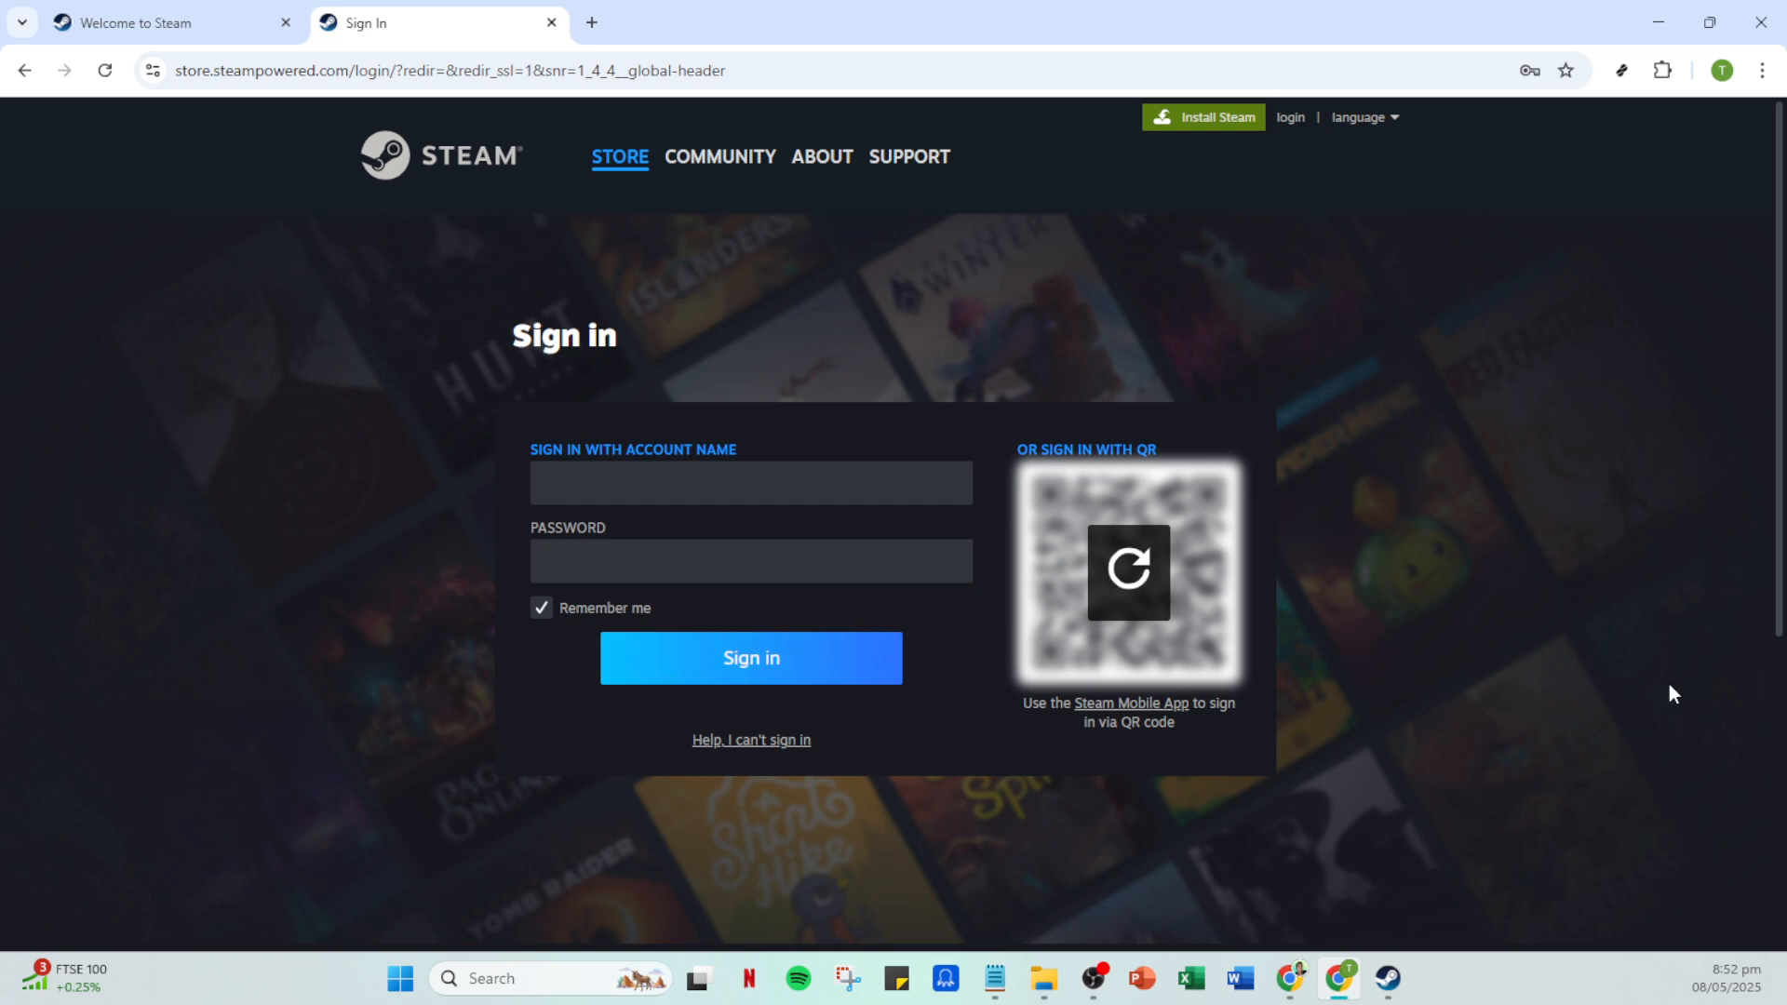
mouse_move(1387, 978)
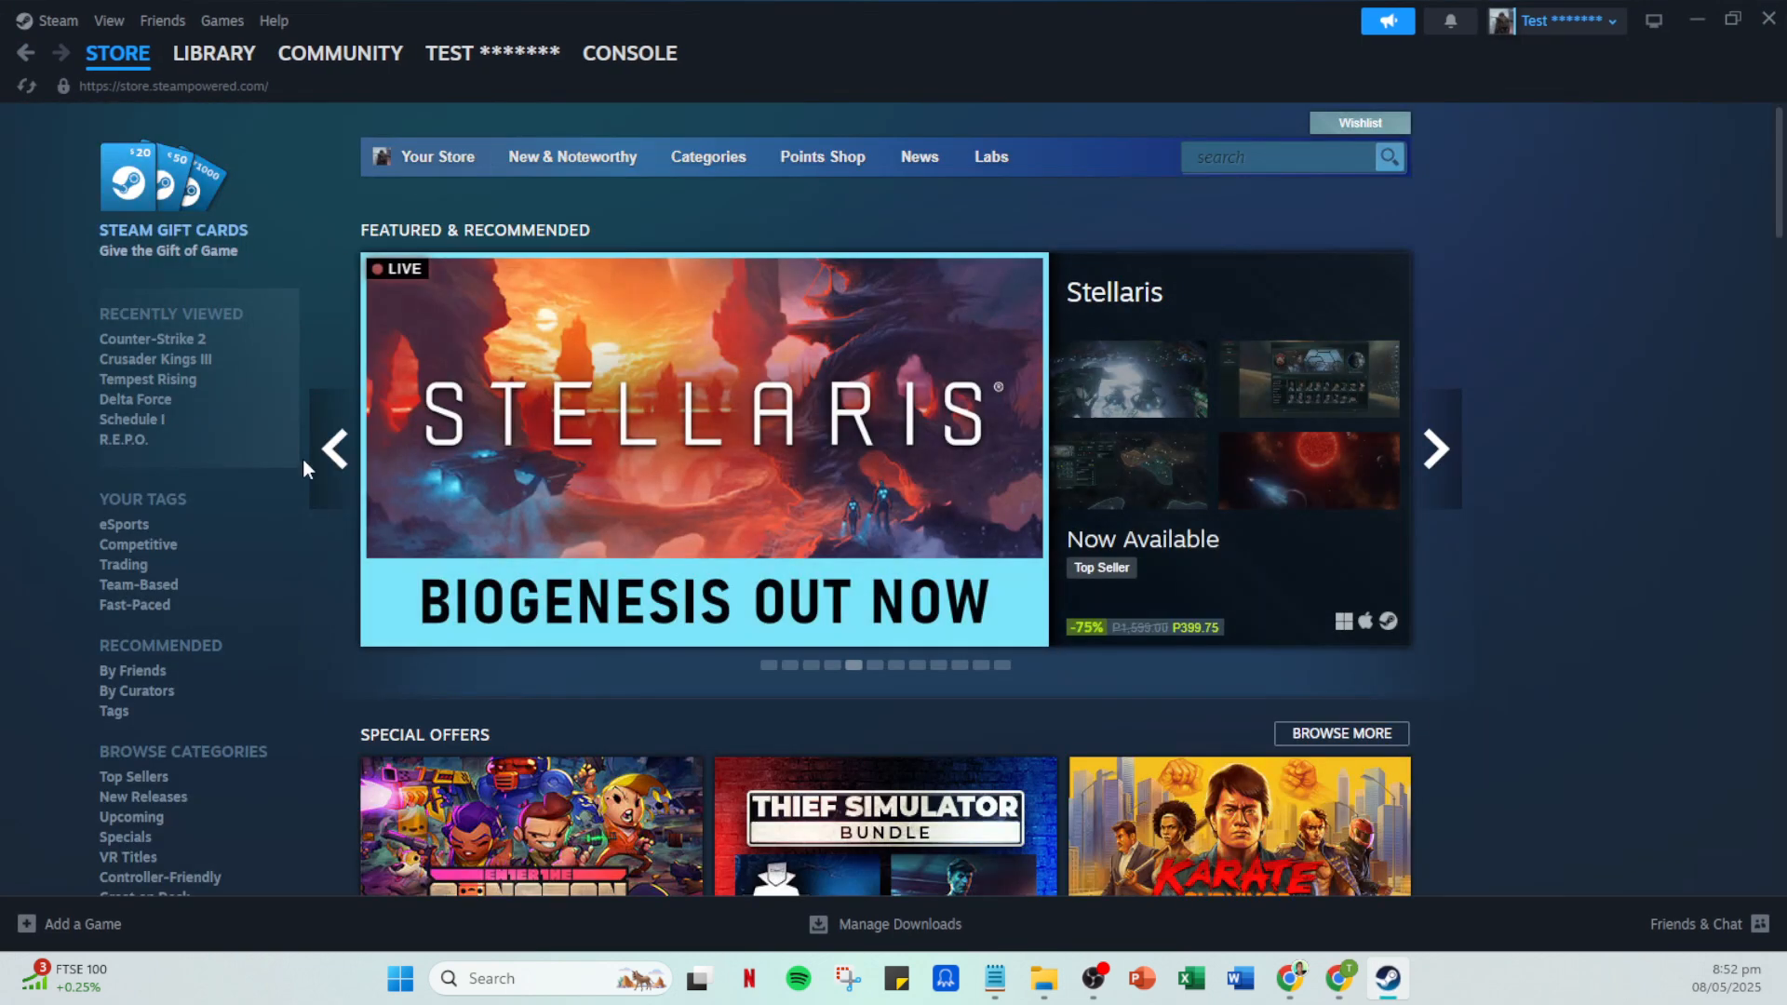
mouse_move(1605, 574)
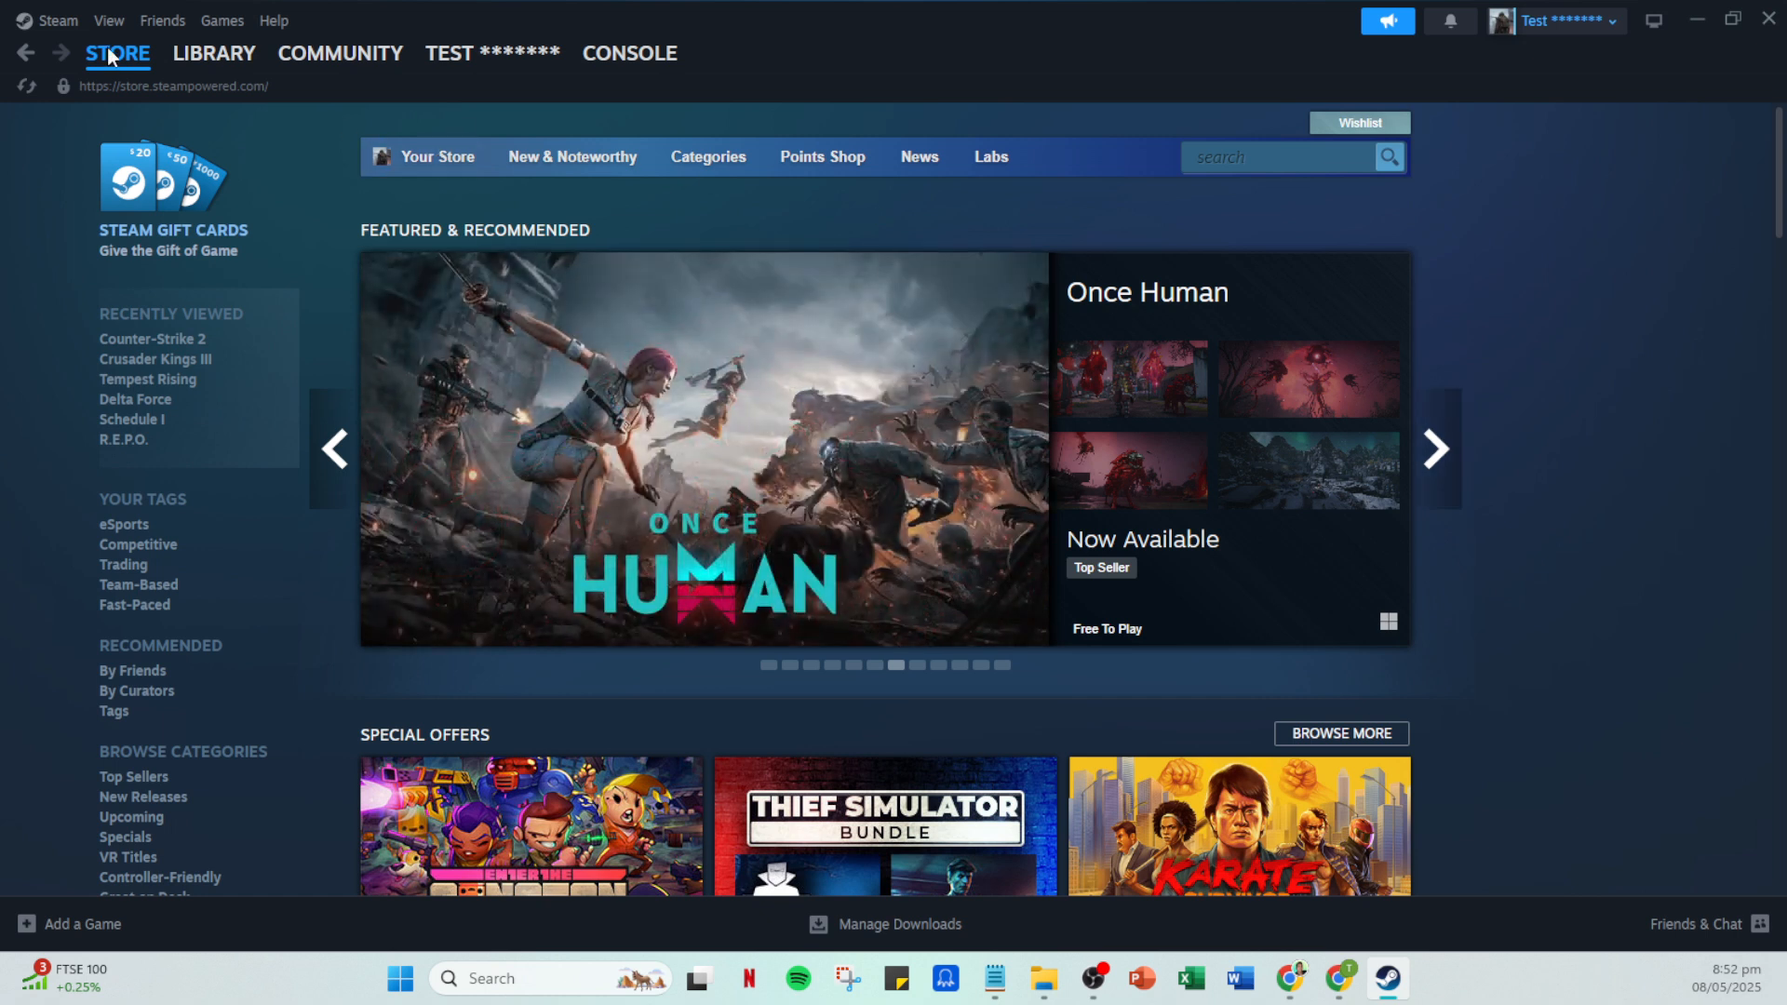
Open the Steam menu in the signed-in desktop client to reach Settings
click(56, 20)
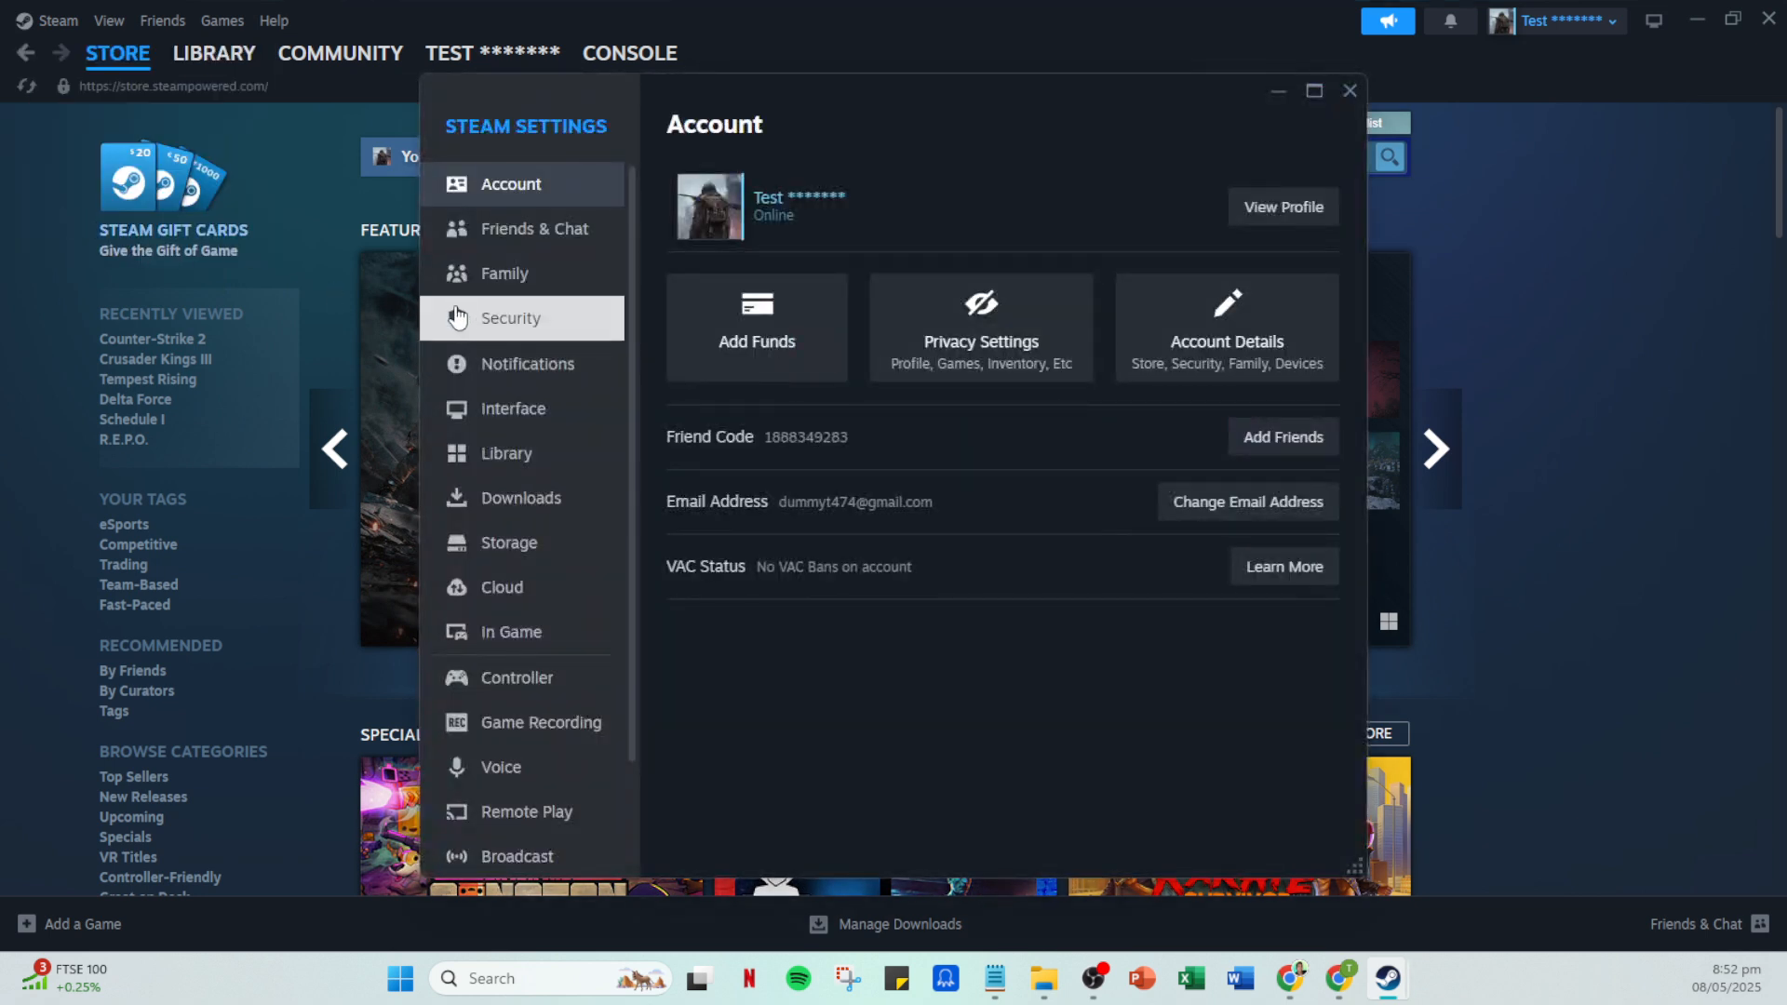
mouse_move(503, 274)
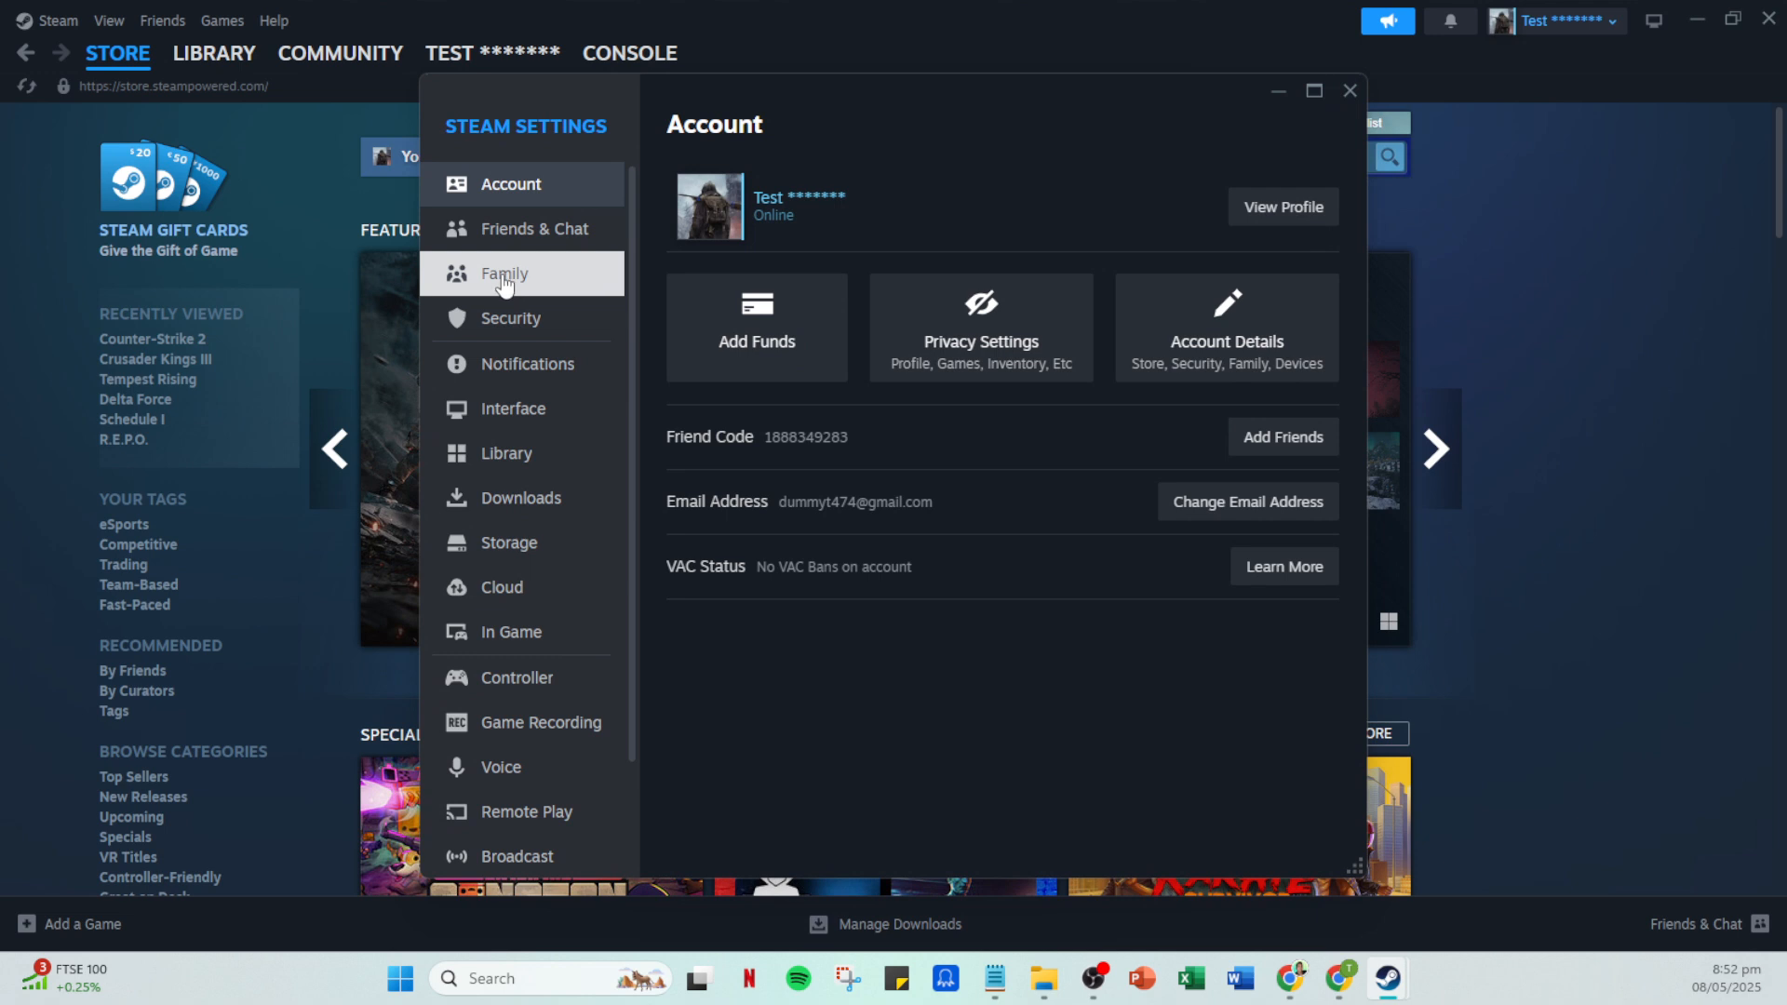
Switch the Settings window to the Family section showing 'Create or Join a Steam Family'
click(505, 273)
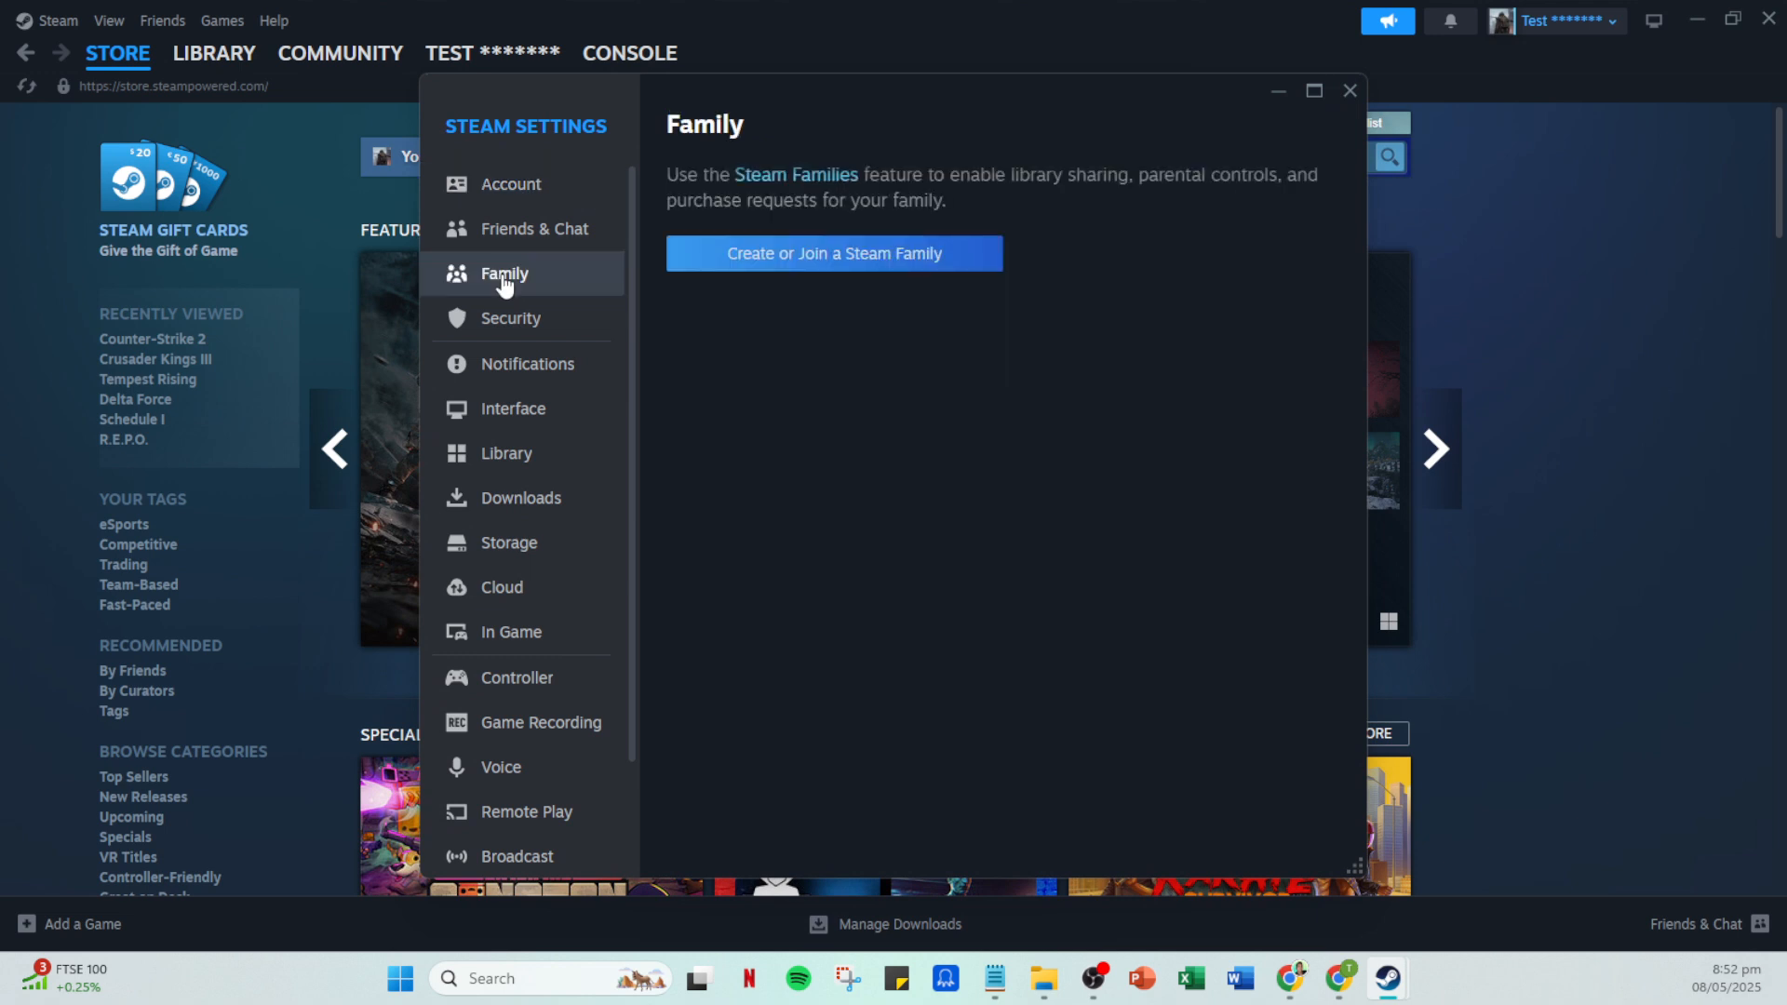
mouse_move(974, 431)
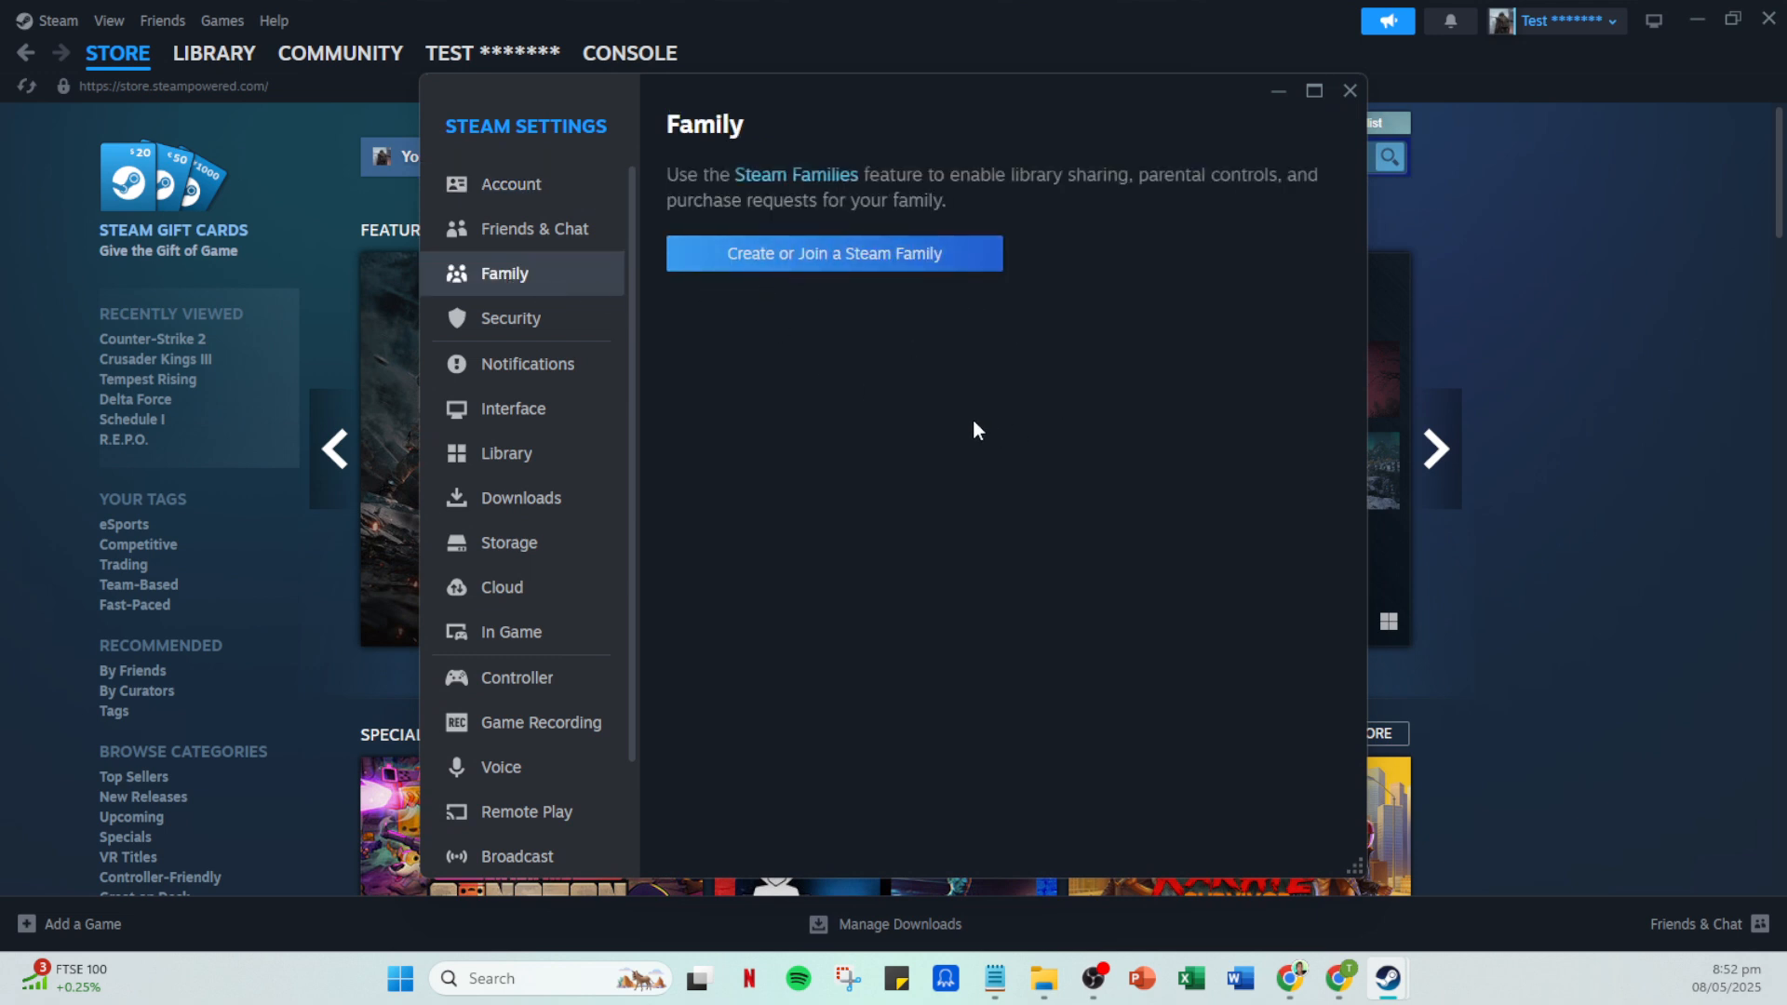
mouse_move(1083, 458)
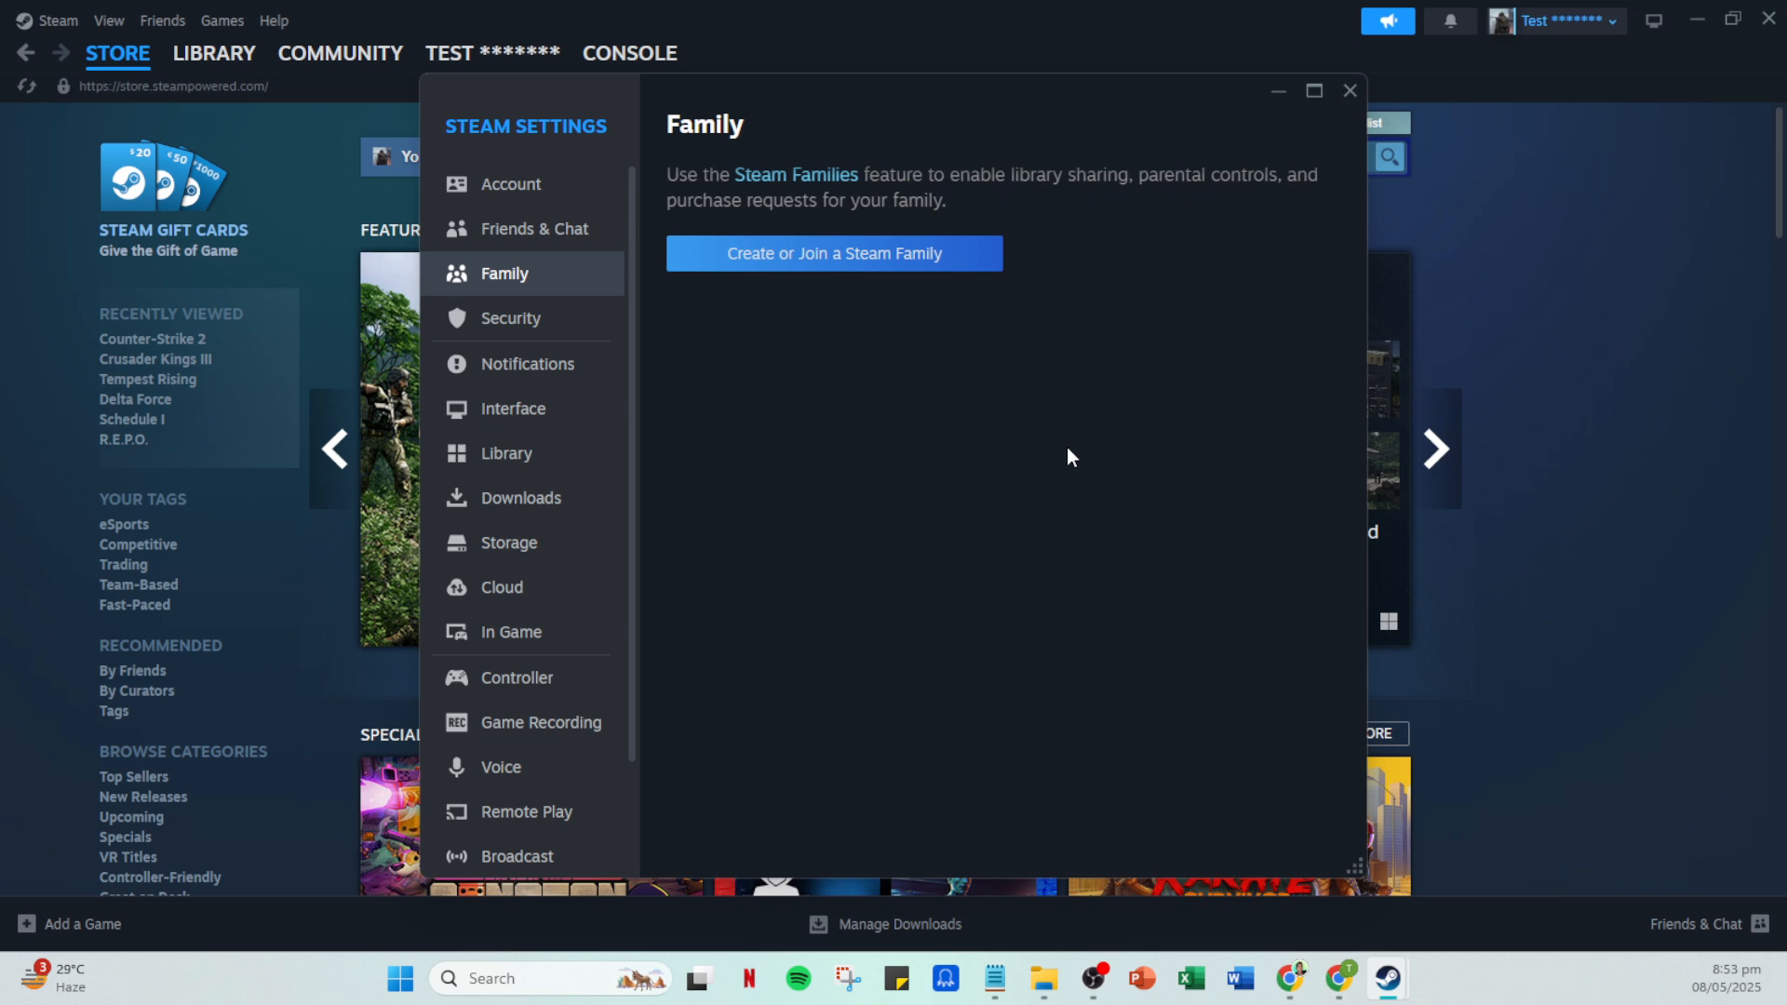
mouse_move(1041, 455)
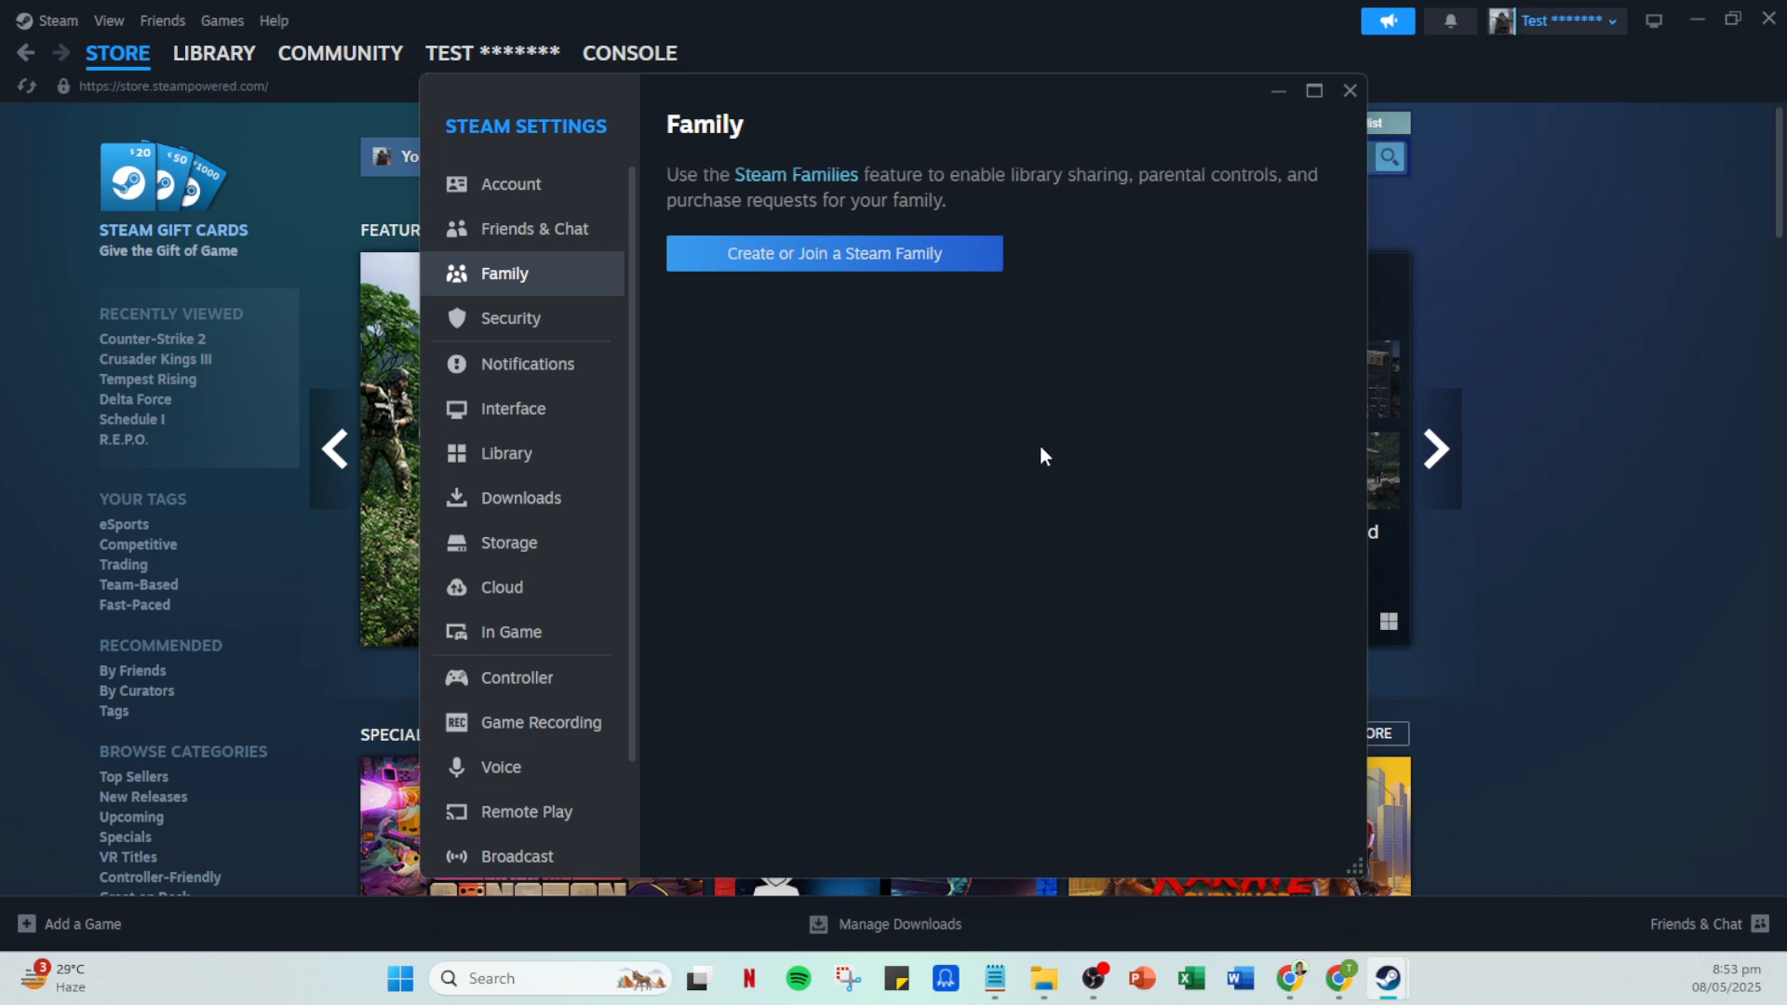